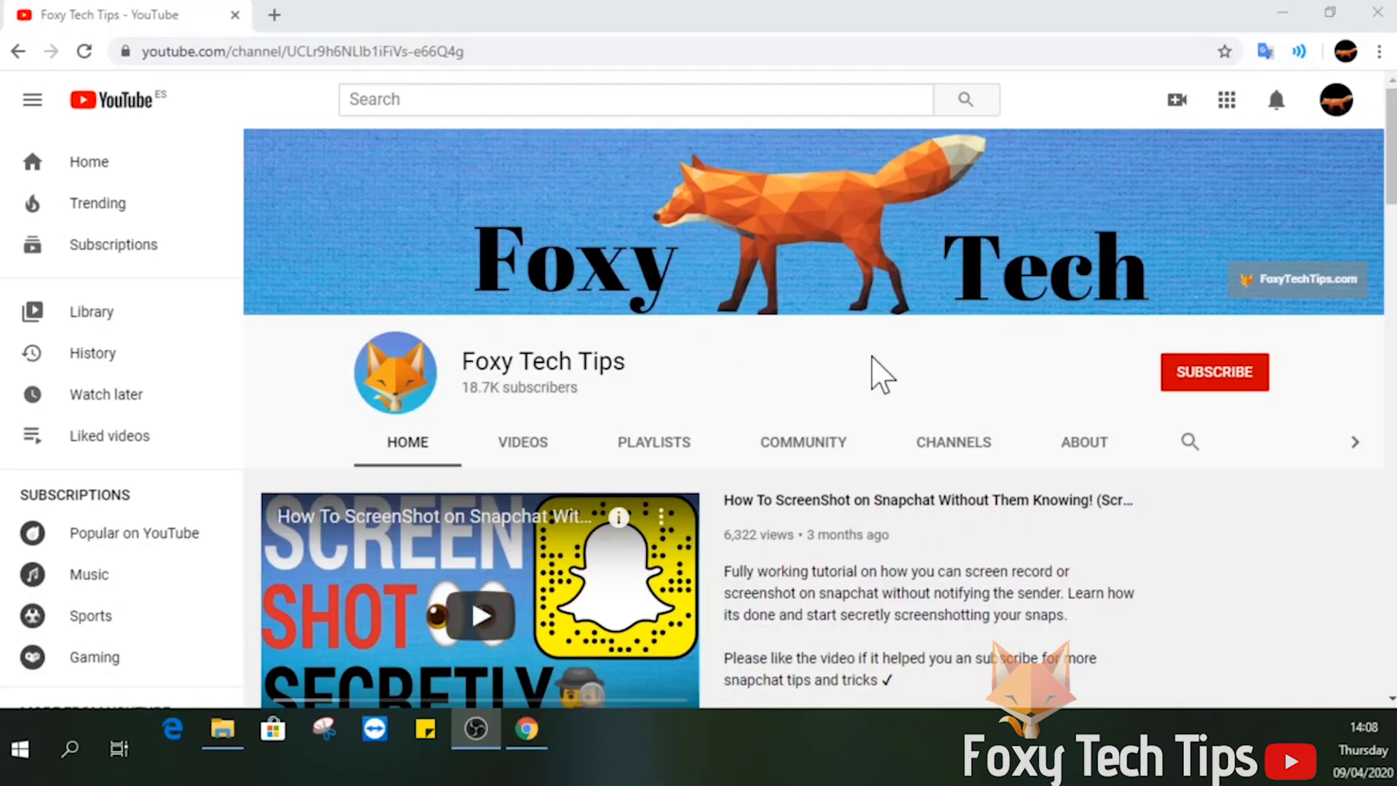
# Open Netflix's Manage Profiles page from the profile menu
pyautogui.rightClick(1070, 271)
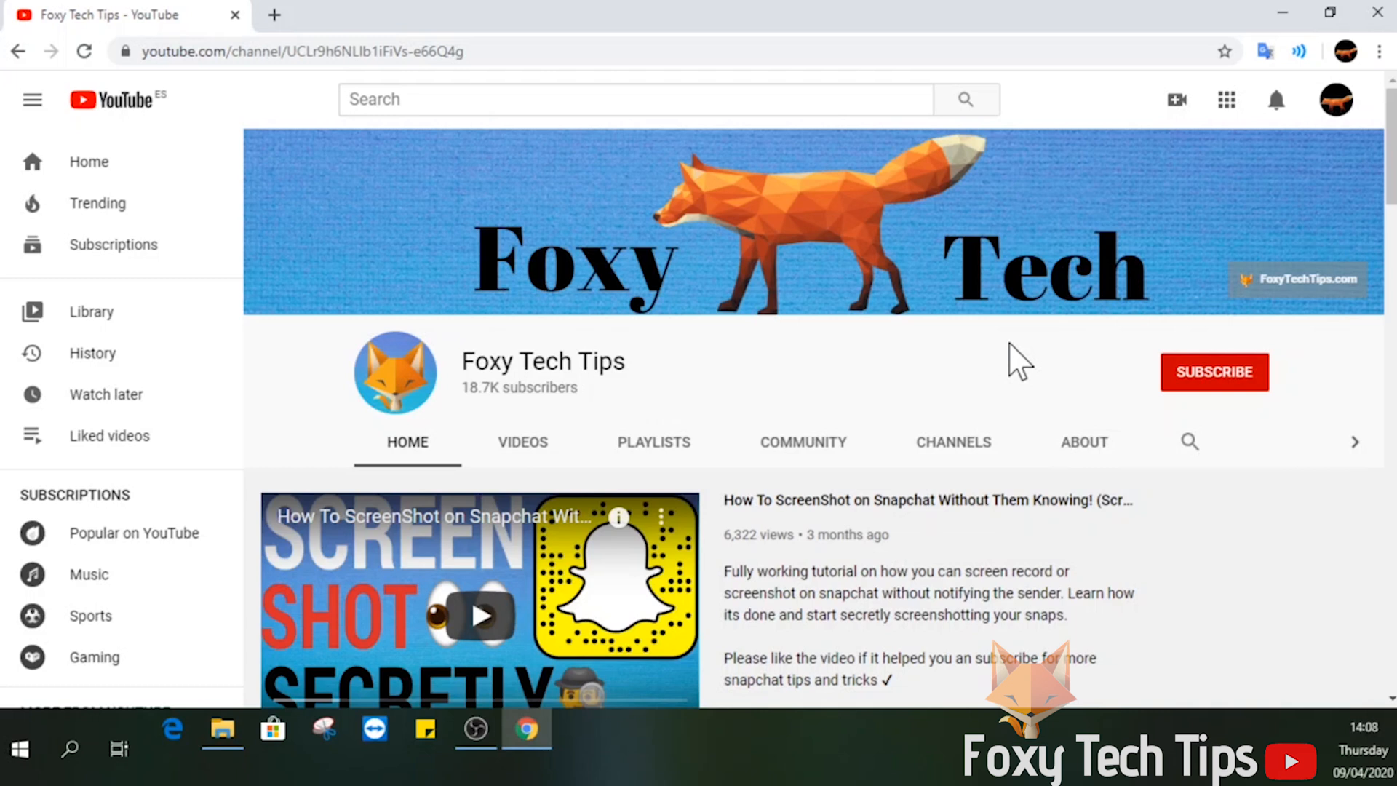
pyautogui.moveTo(975, 422)
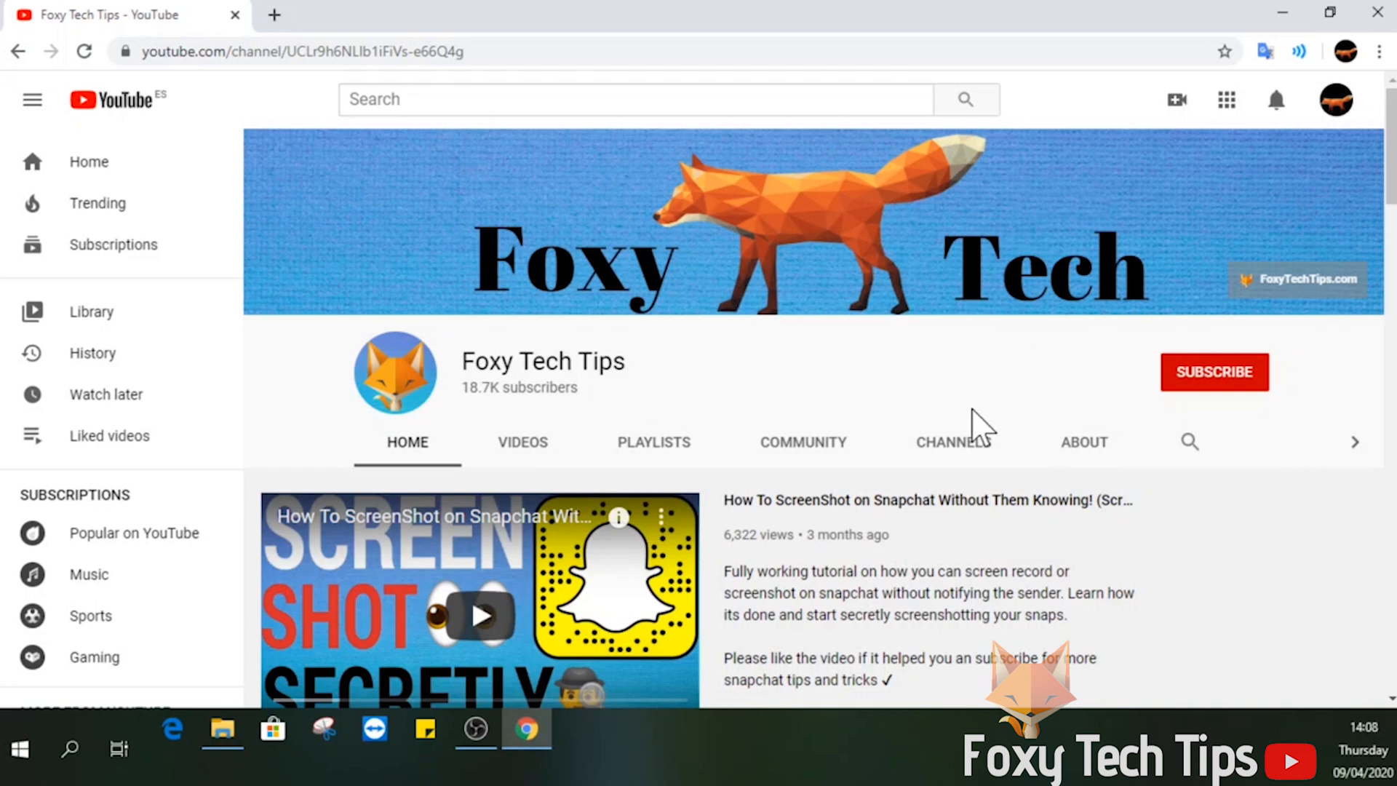
pyautogui.moveTo(1299, 377)
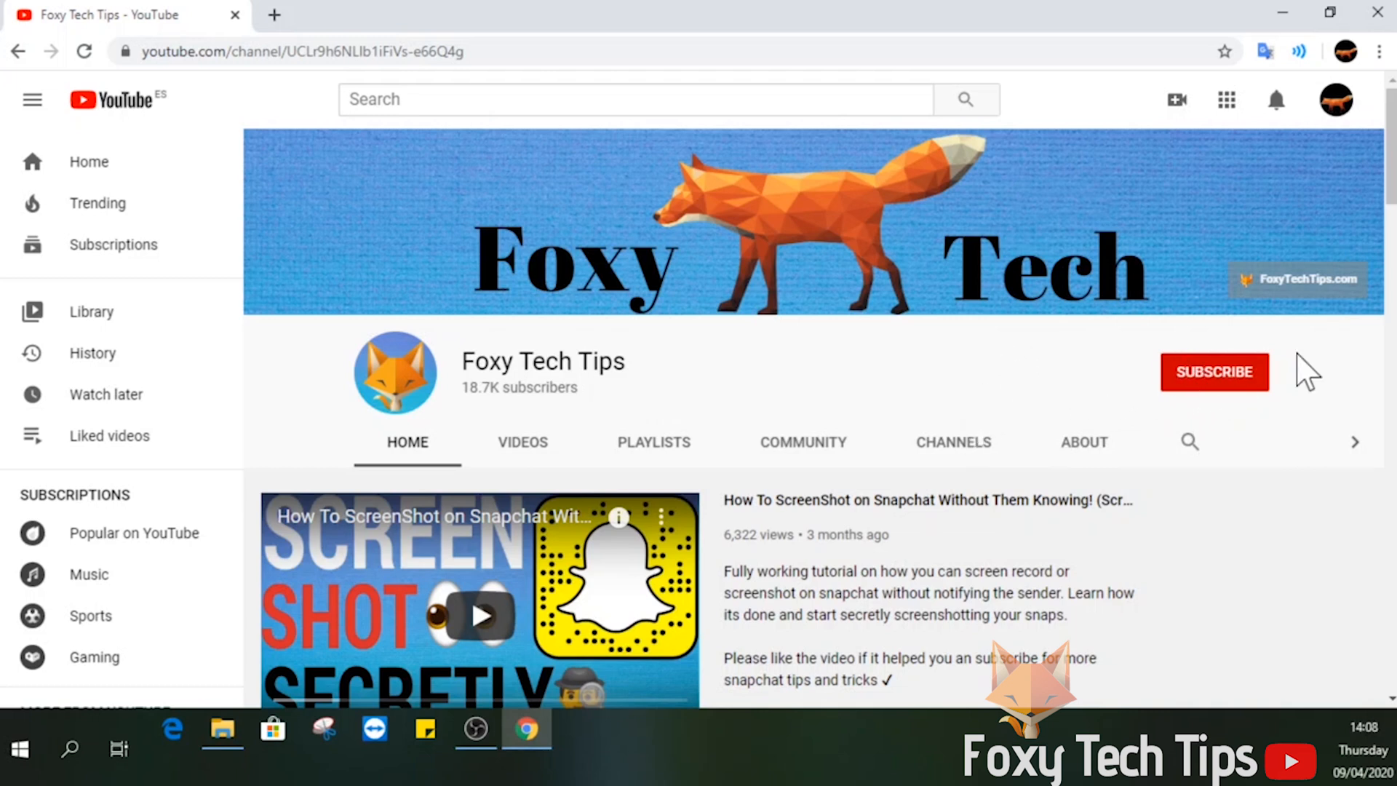
pyautogui.moveTo(852, 316)
pyautogui.write('n')
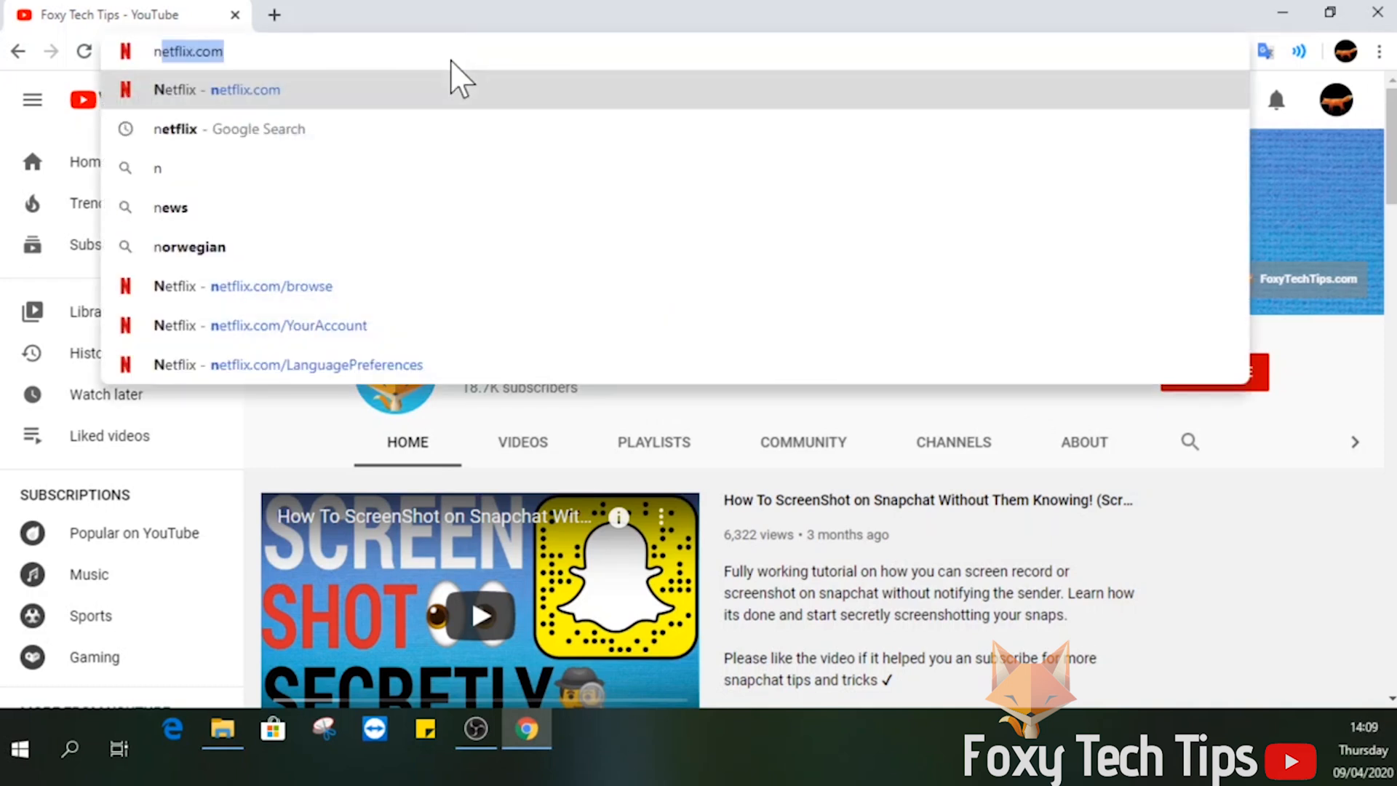
pyautogui.moveTo(427, 116)
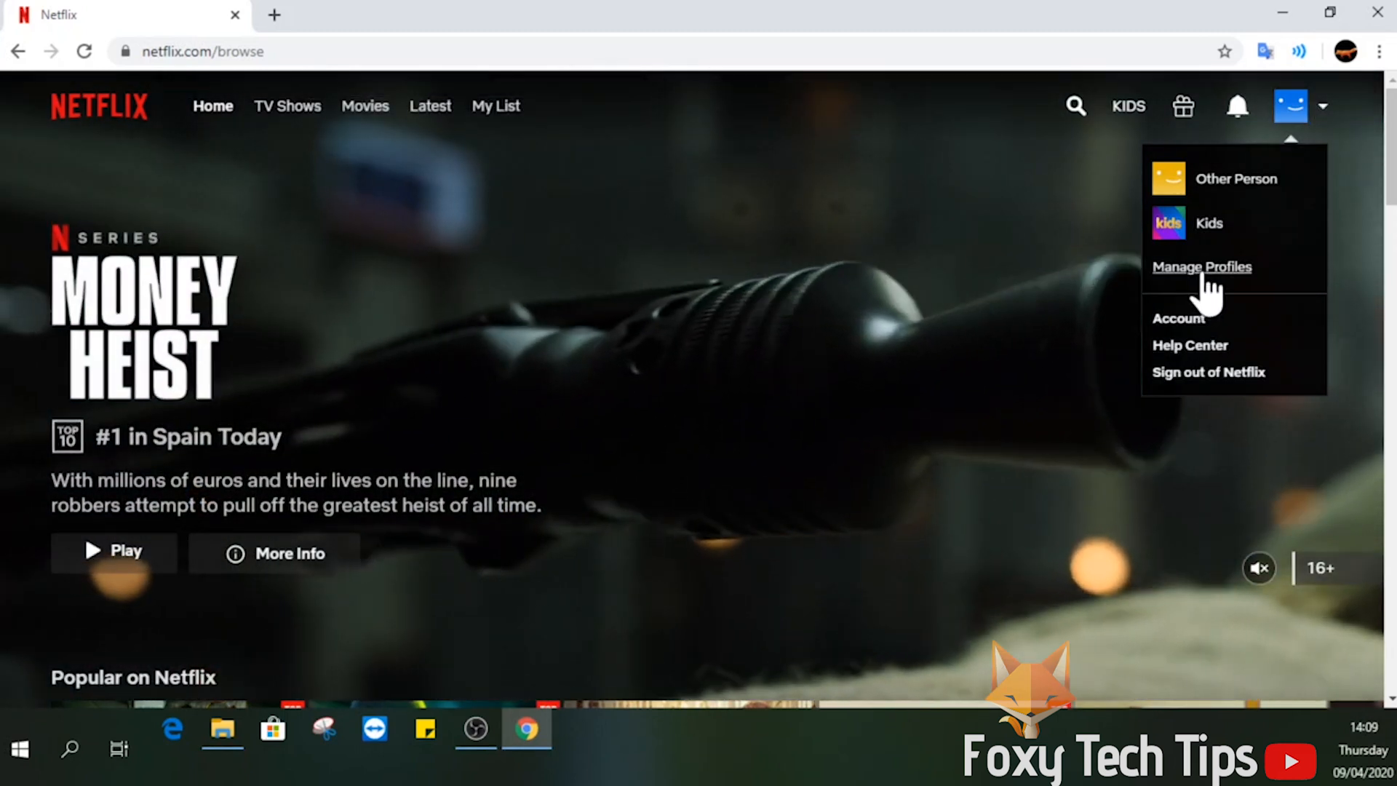
pyautogui.click(1202, 267)
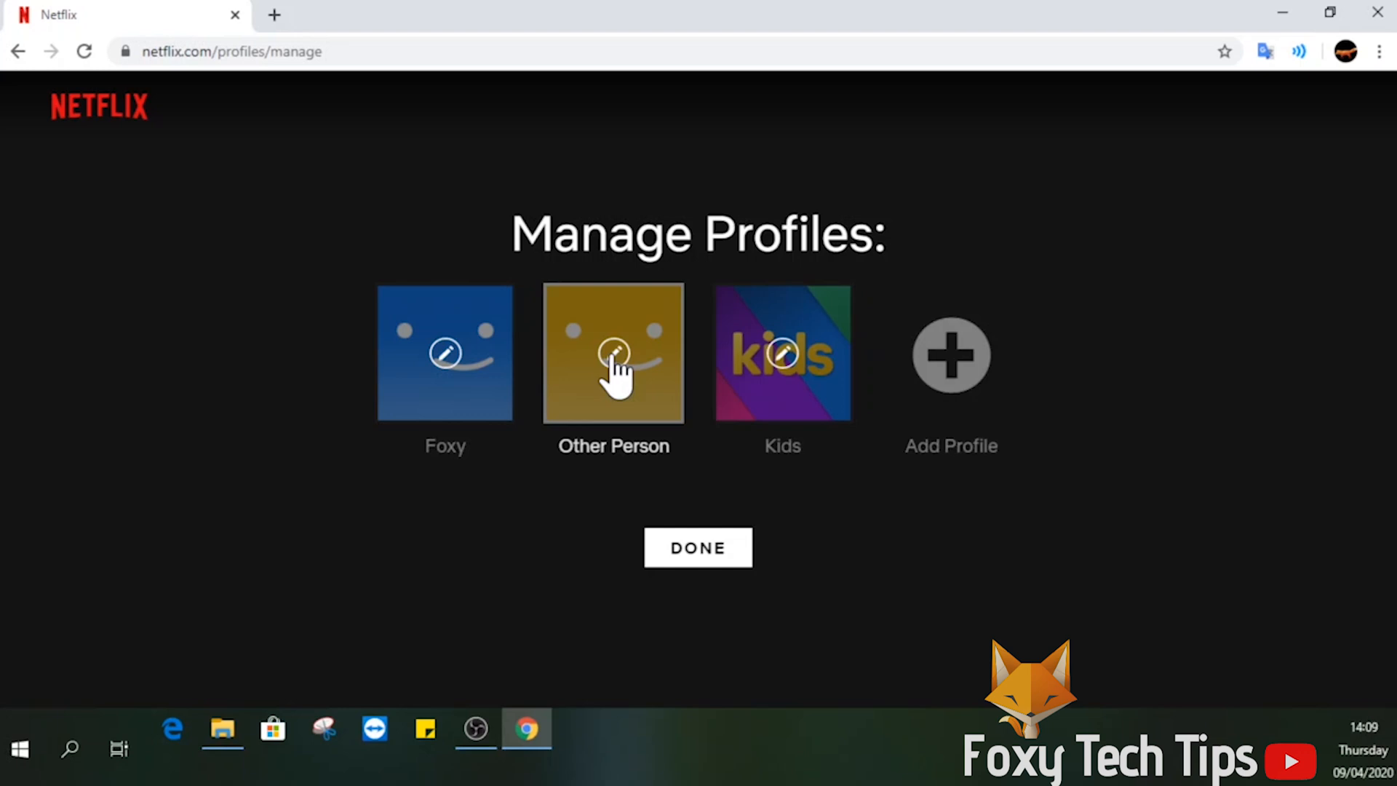
# Edit the Other Person profile and start changing its maturity settings
pyautogui.click(614, 354)
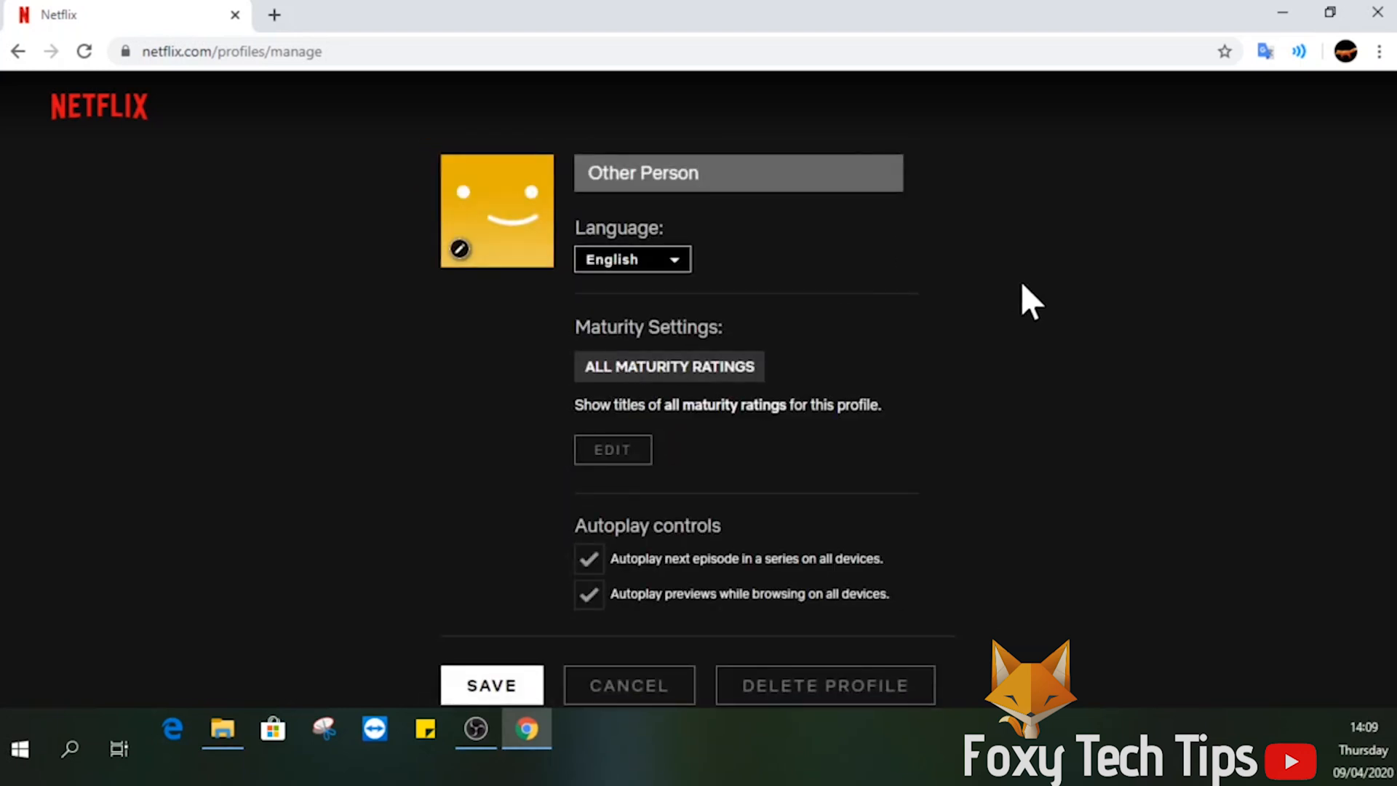
pyautogui.moveTo(992, 319)
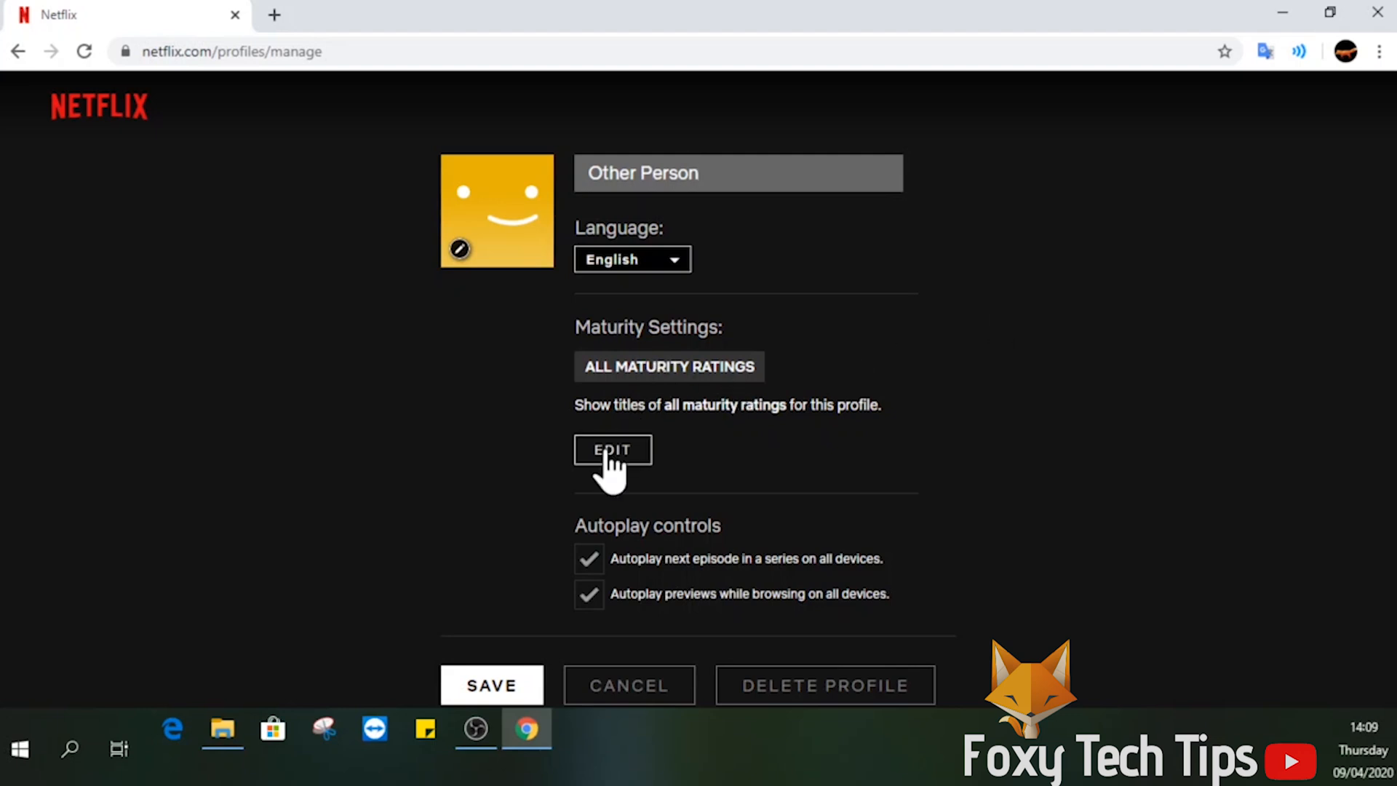
pyautogui.click(612, 450)
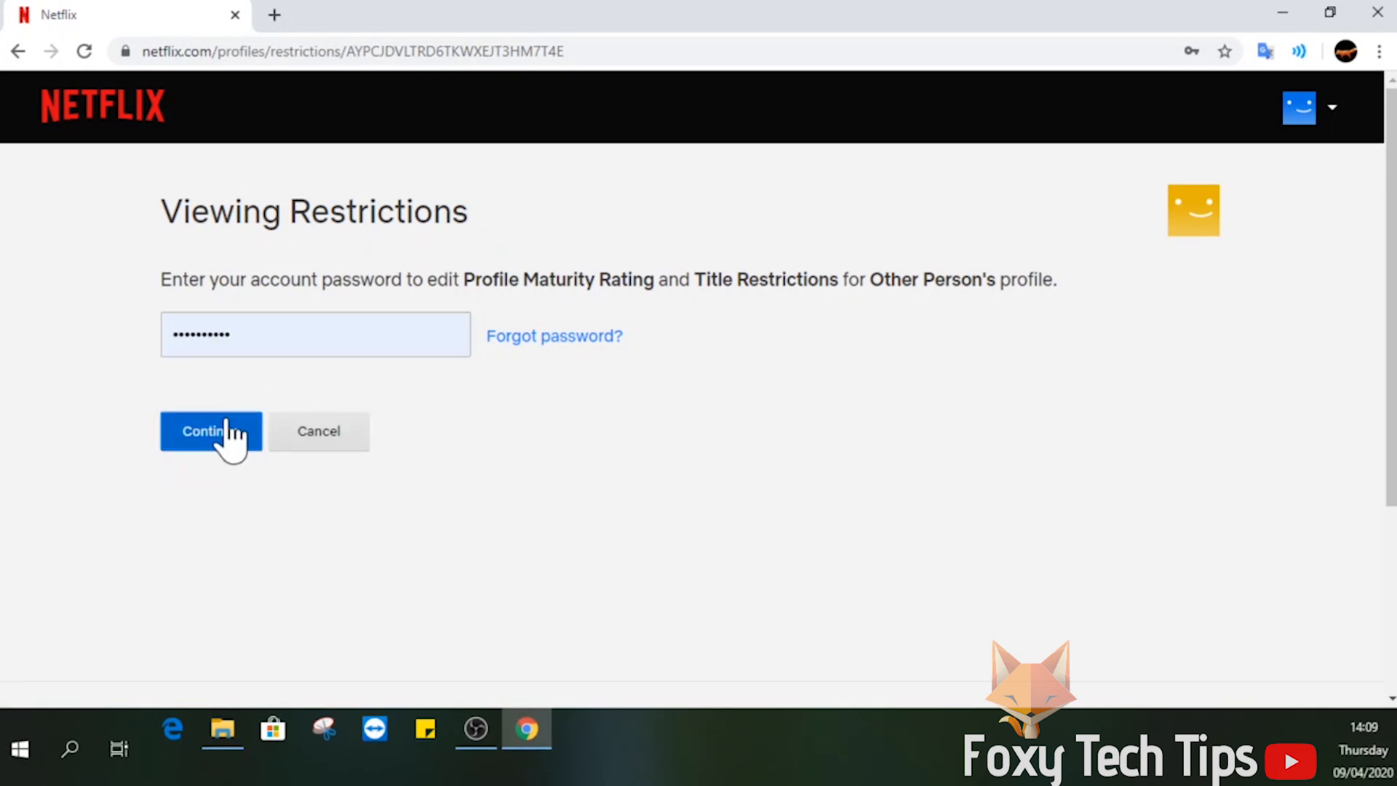
# Confirm the account password and set the maturity rating to 16+ and below
pyautogui.click(210, 431)
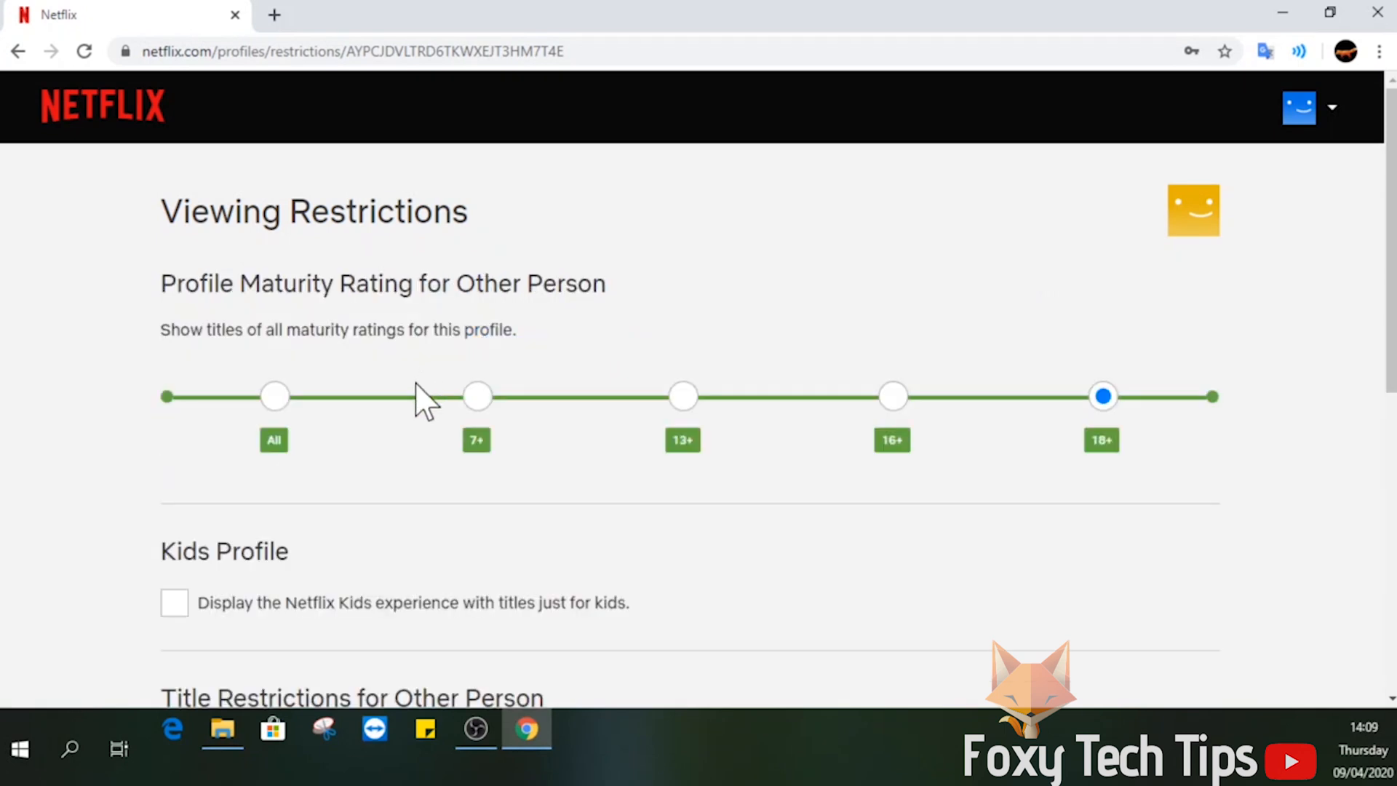
pyautogui.moveTo(724, 461)
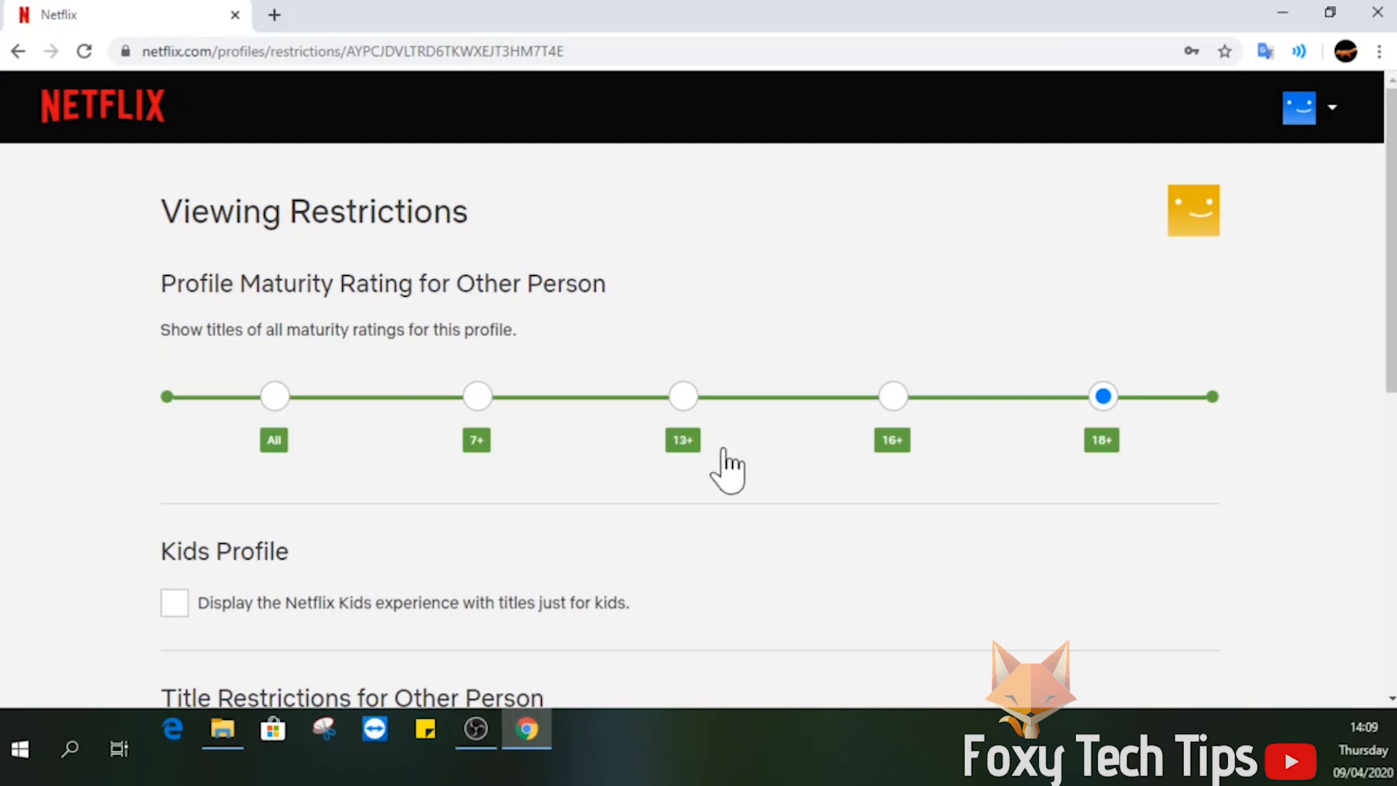
pyautogui.moveTo(890, 430)
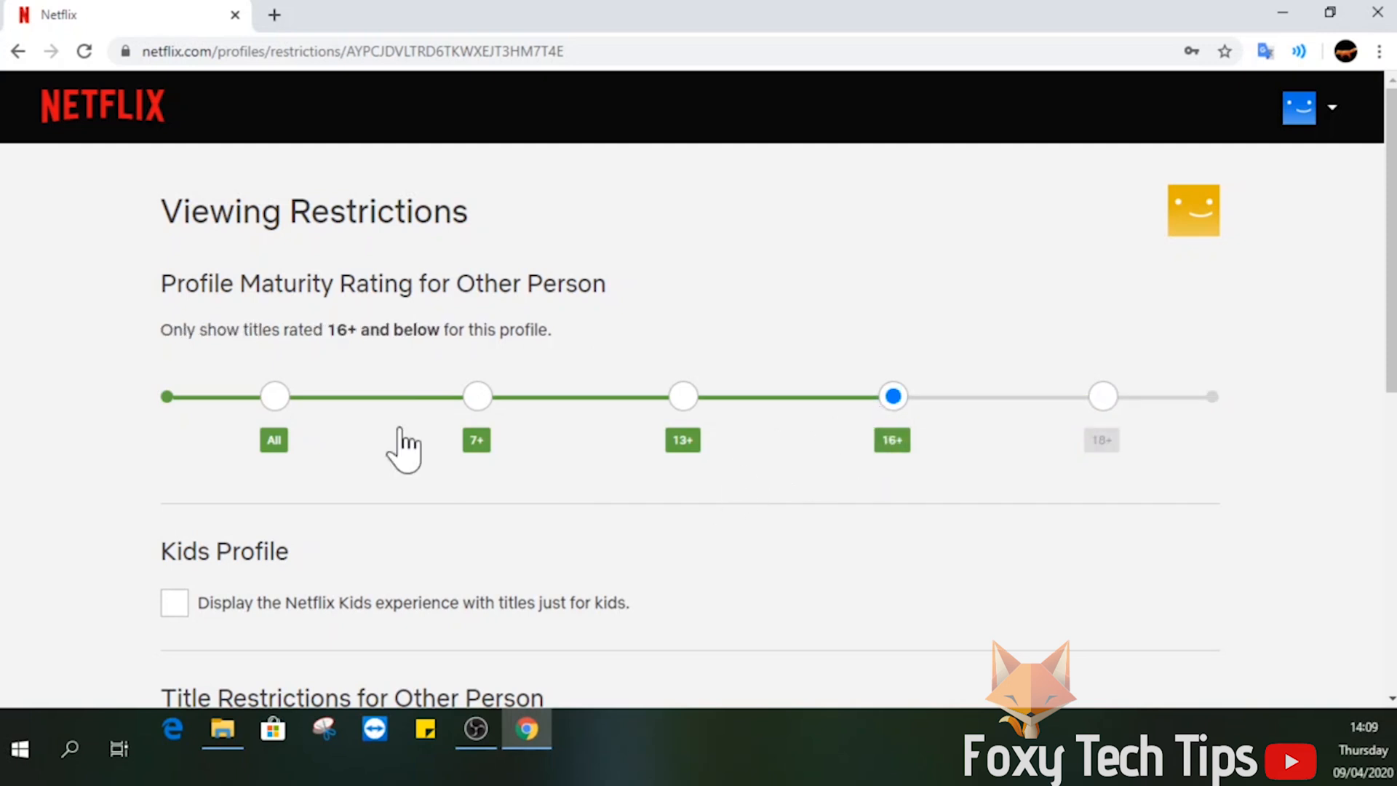
pyautogui.scroll(-3)
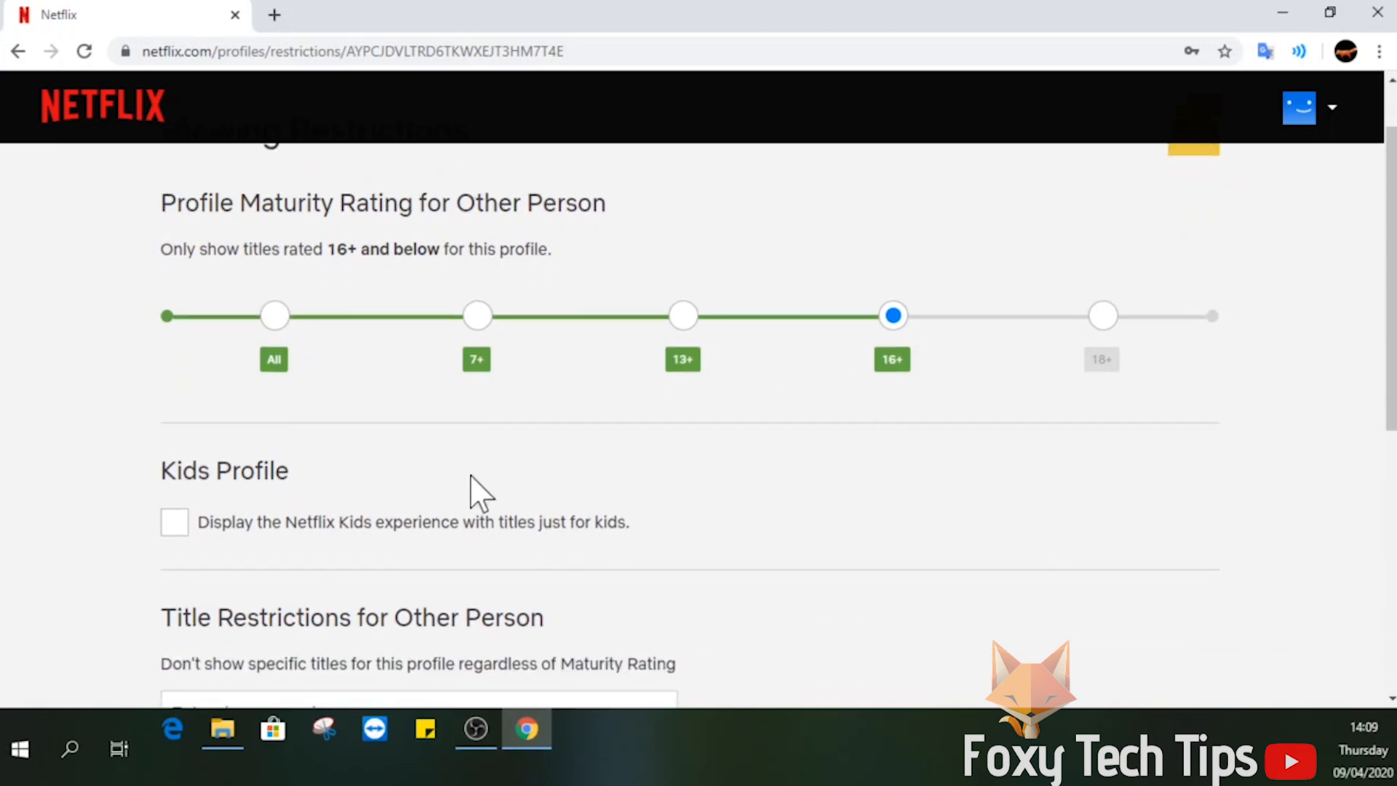
pyautogui.scroll(-3)
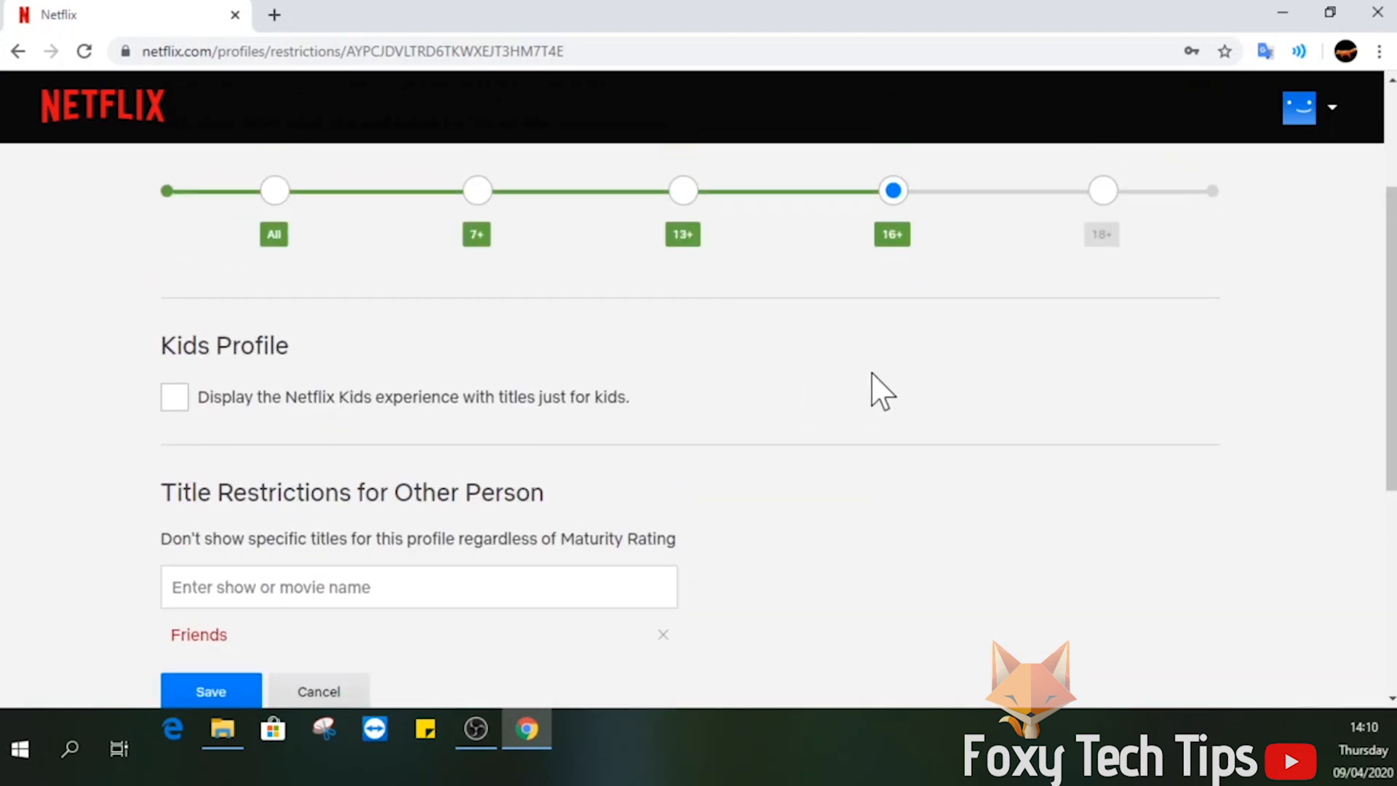
# Search 'the ti' under Title Restrictions and add Tiger King to the blocked titles
pyautogui.scroll(-3)
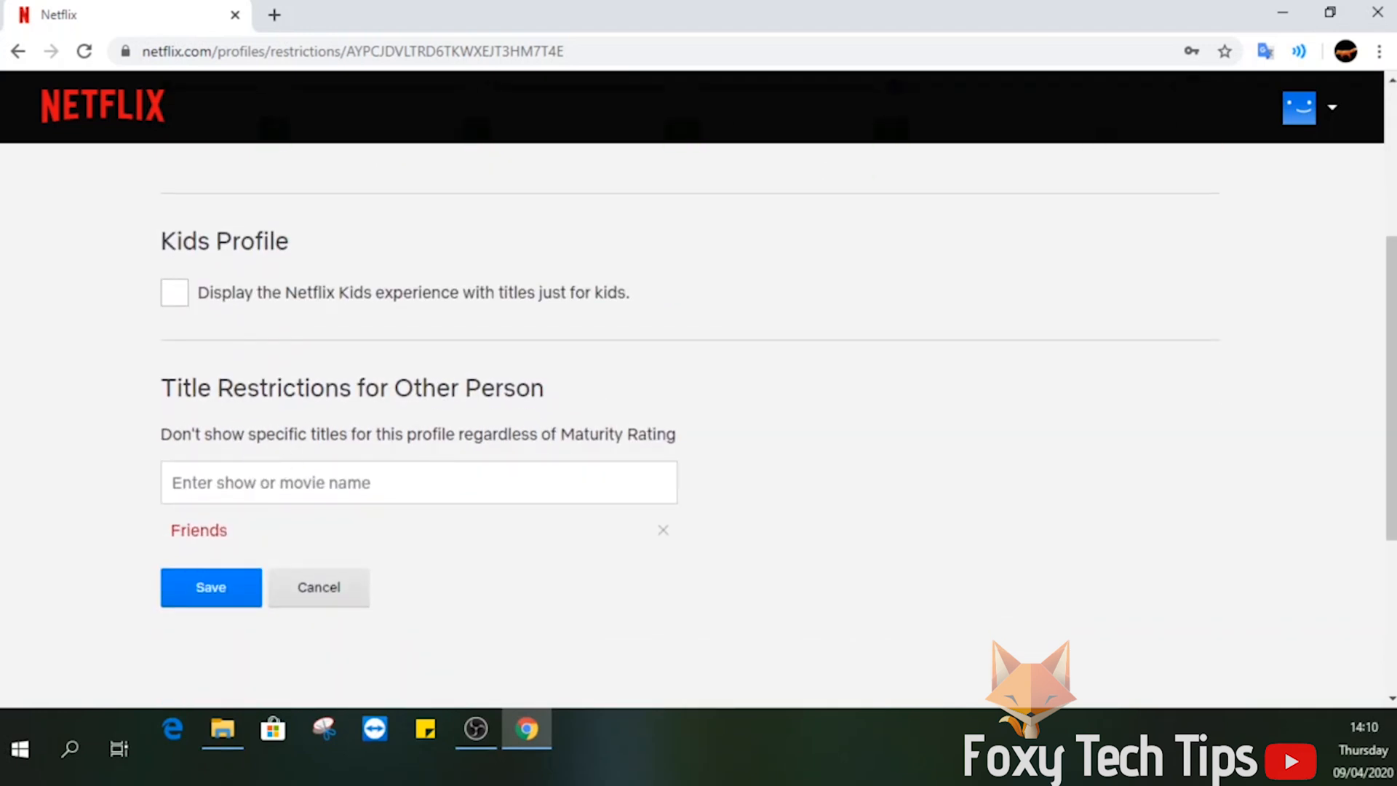
pyautogui.click(418, 482)
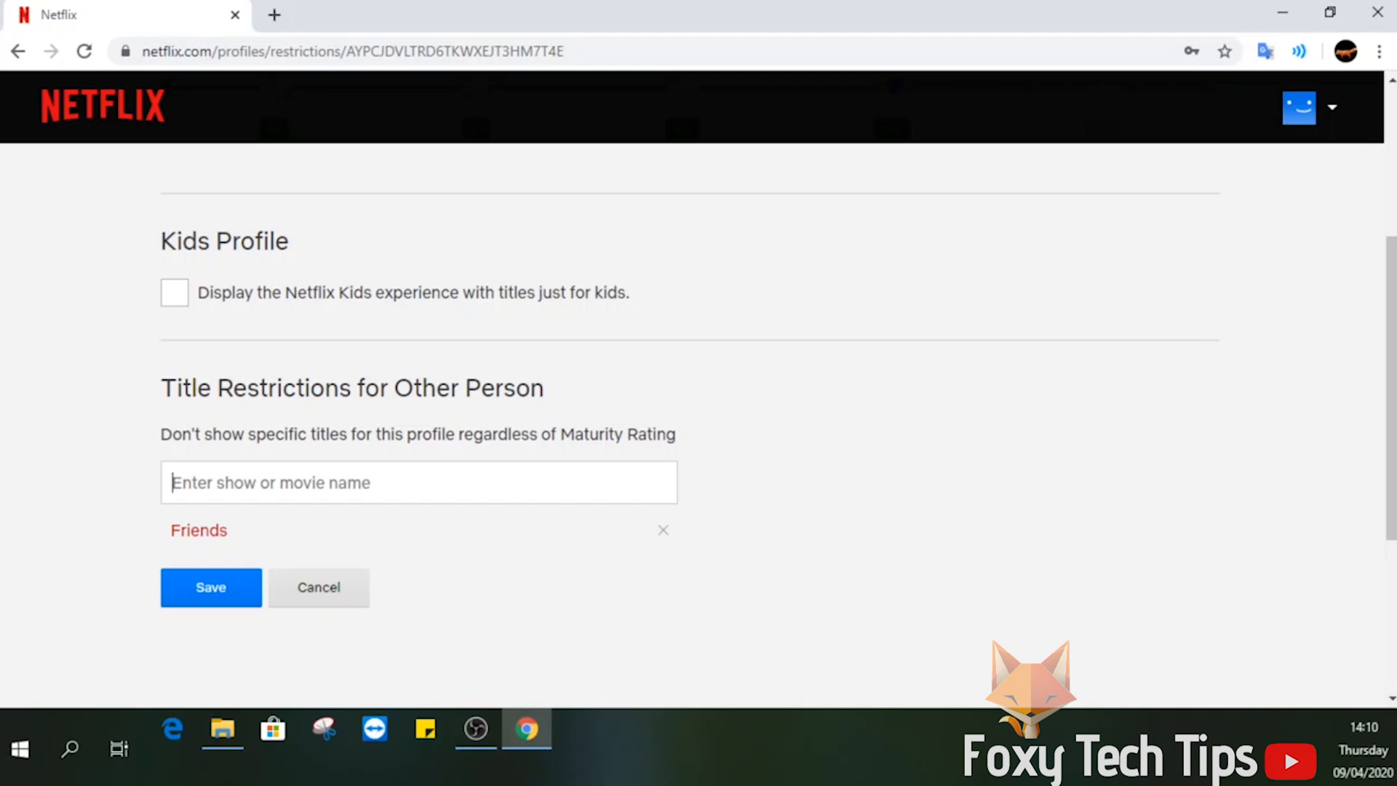
pyautogui.write('the tiger')
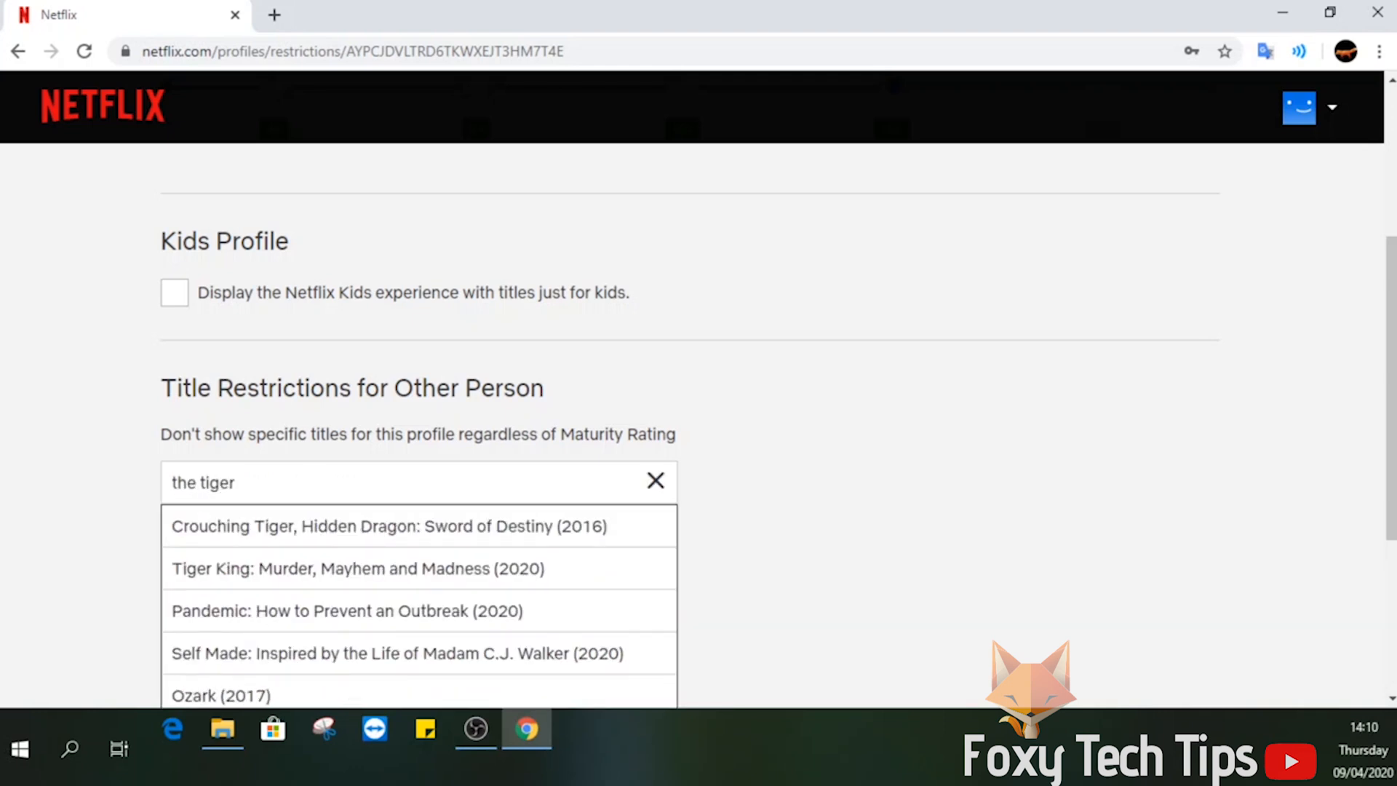
pyautogui.moveTo(314, 592)
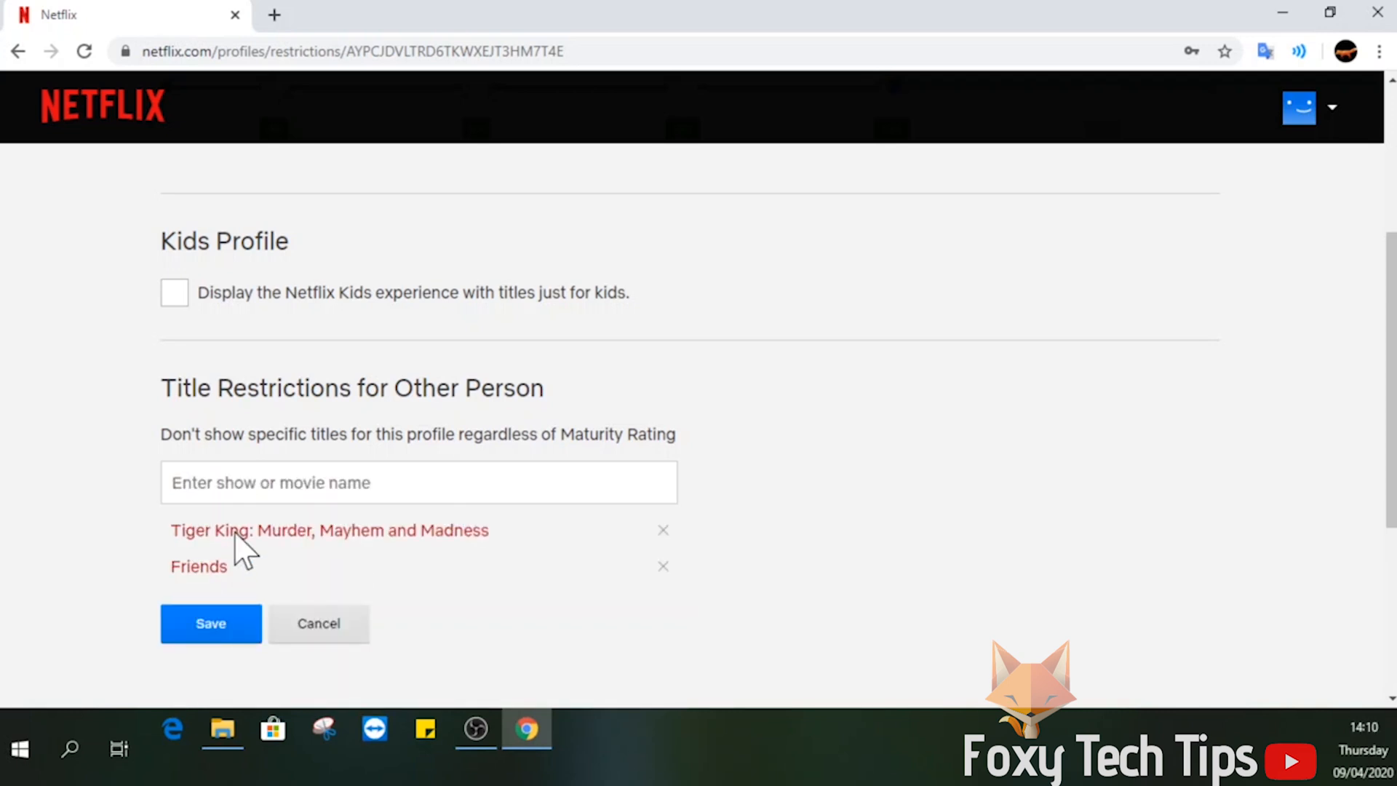
pyautogui.scroll(3)
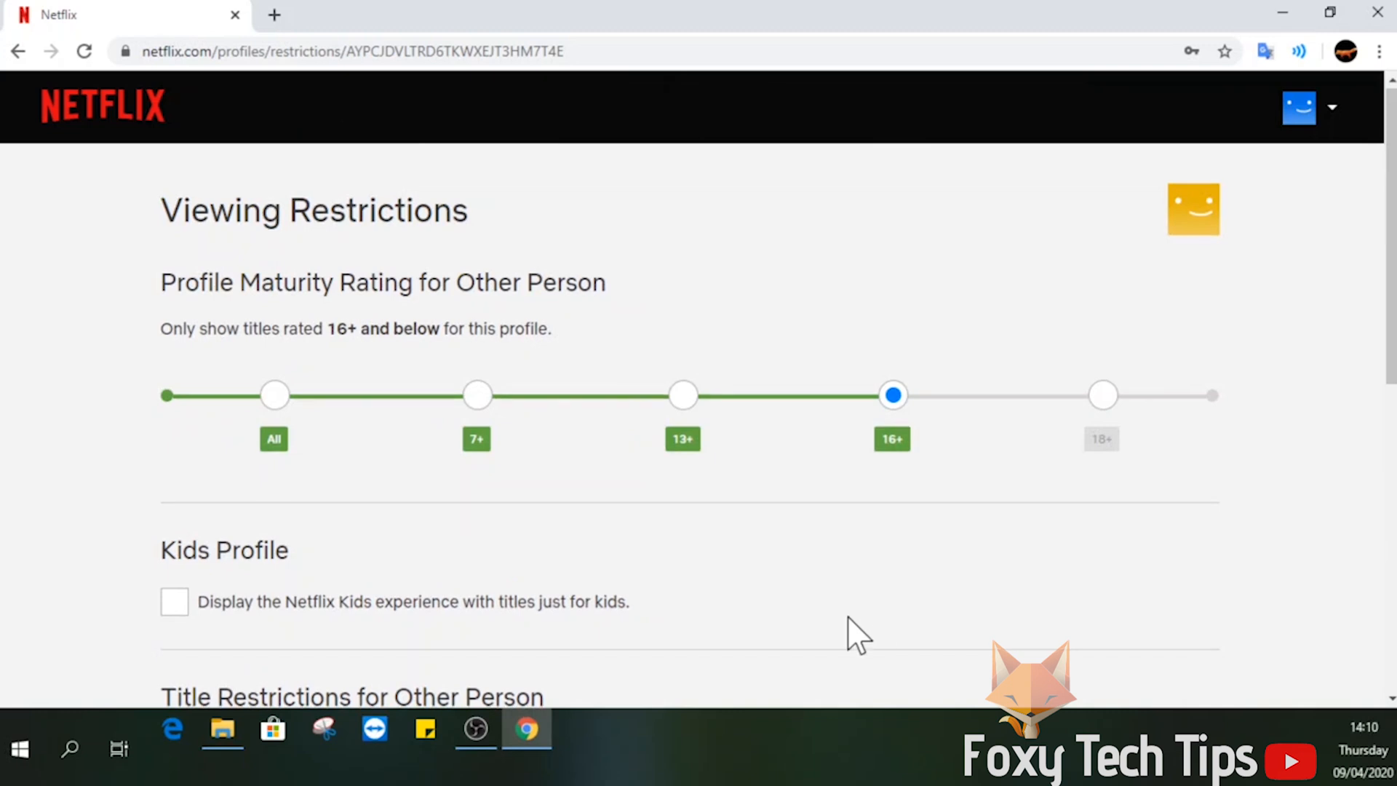
pyautogui.scroll(-3)
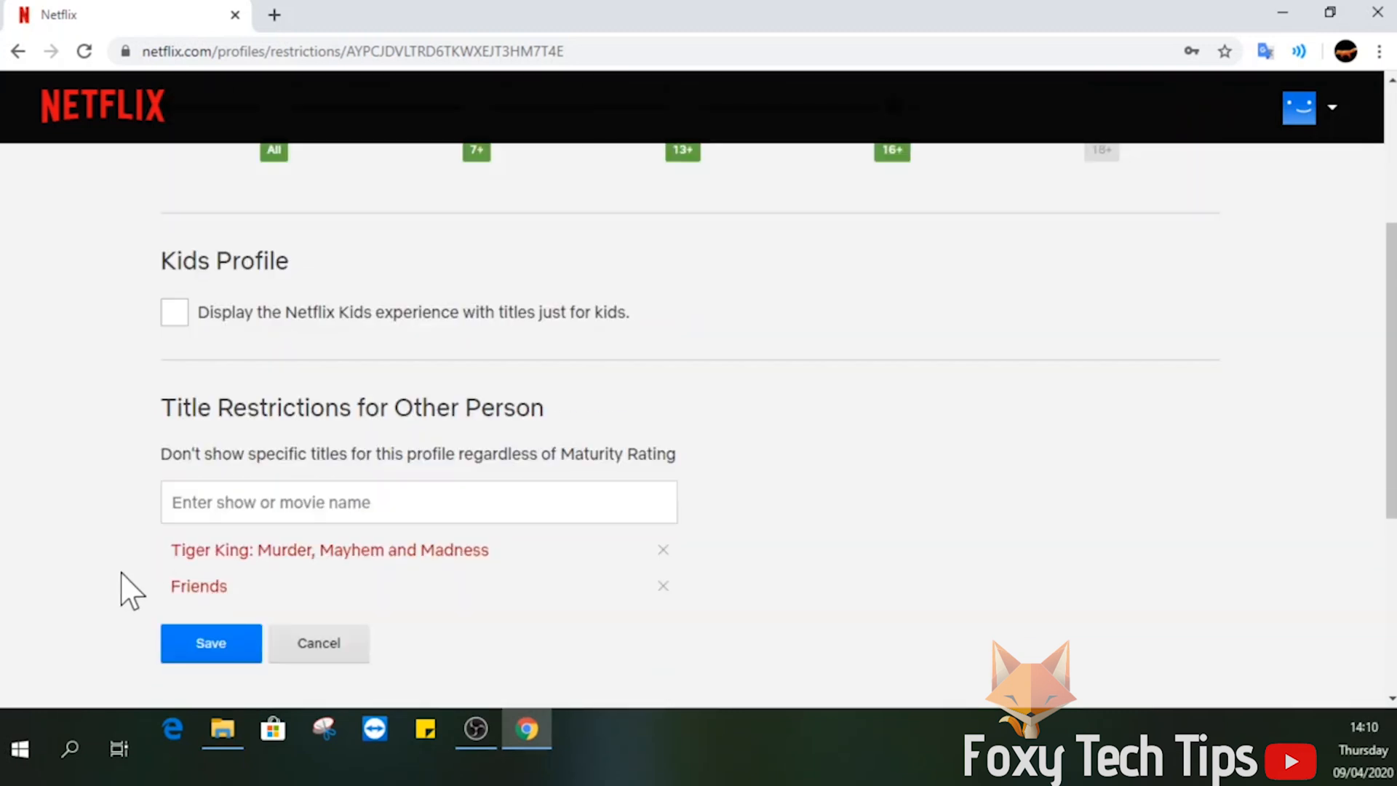